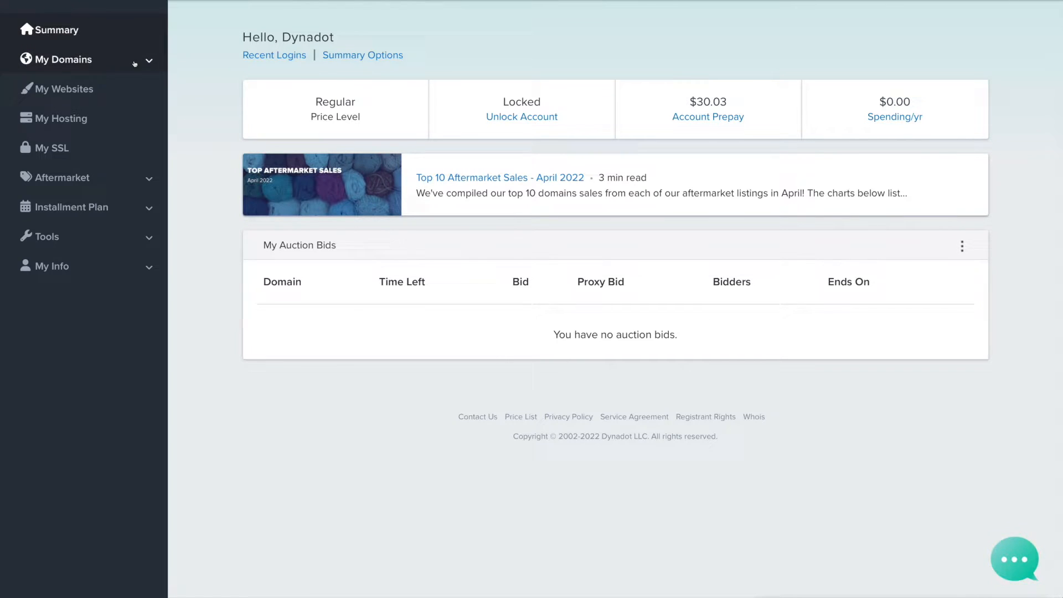
# Show the Manage Domains list with dynadotutorials.com and rentsanmateo.com from My Domains.
pyautogui.click(61, 59)
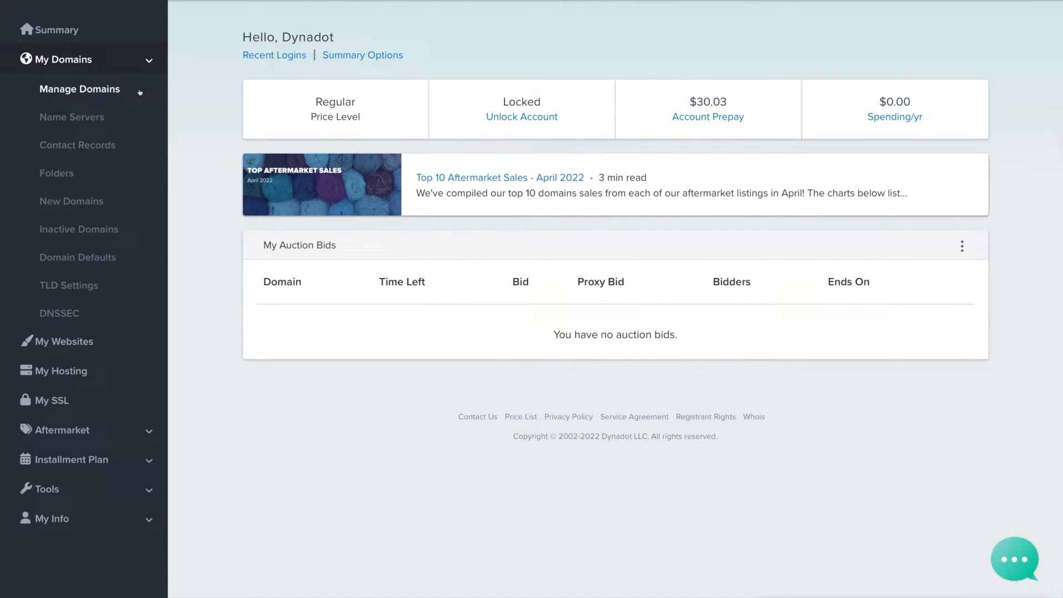
pyautogui.click(79, 89)
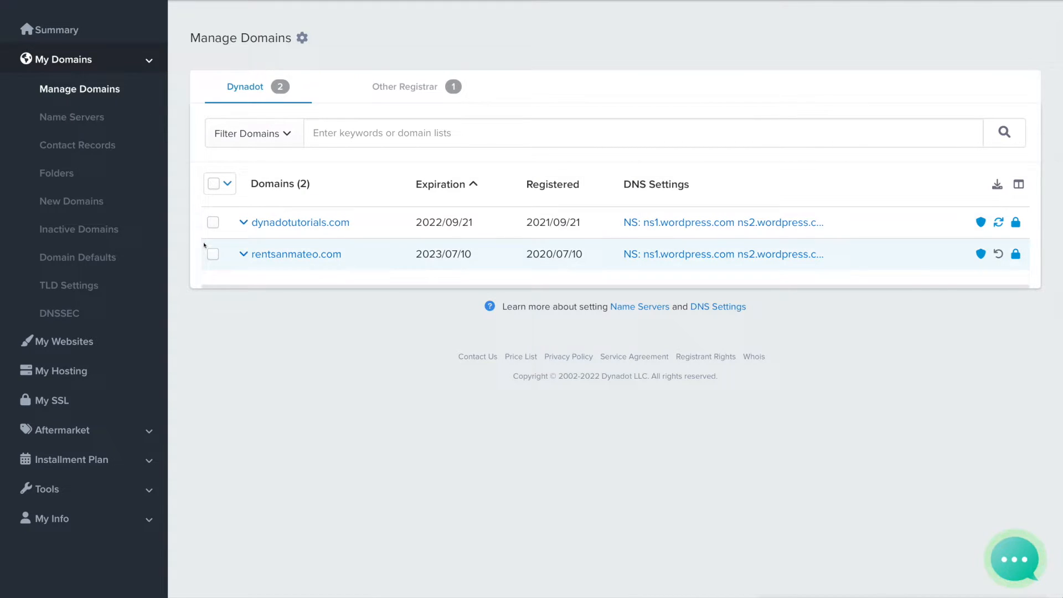
# Select rentsanmateo.com and choose DNS Settings from the Bulk action menu.
pyautogui.click(213, 253)
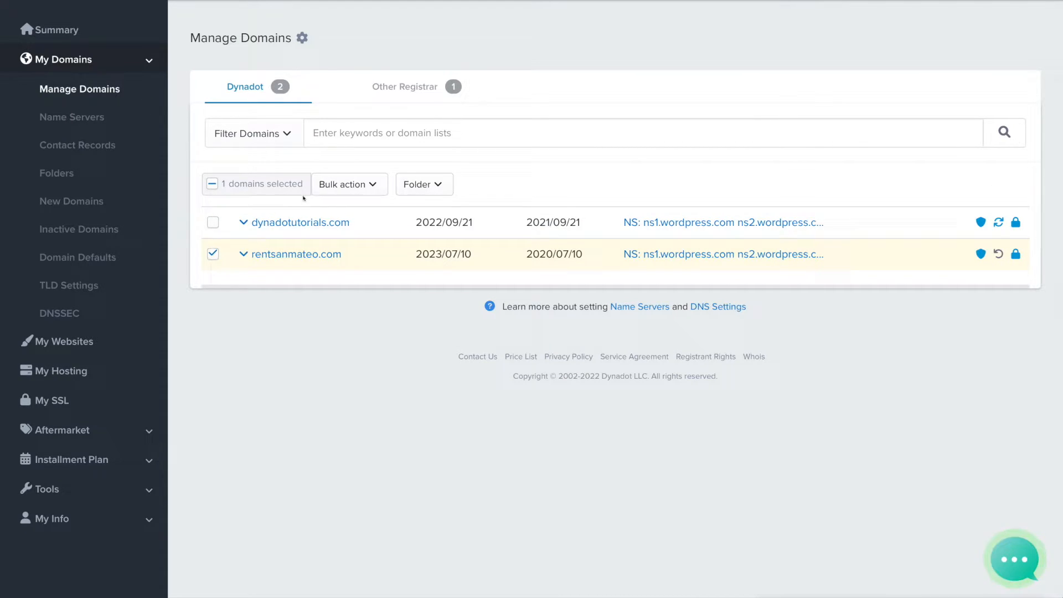
pyautogui.click(345, 184)
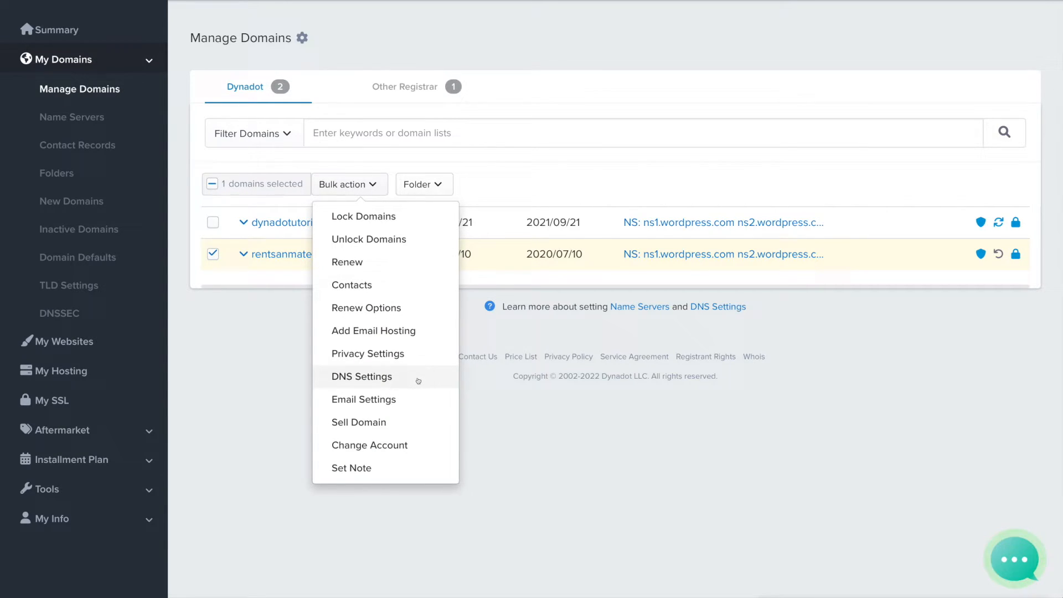
pyautogui.click(361, 377)
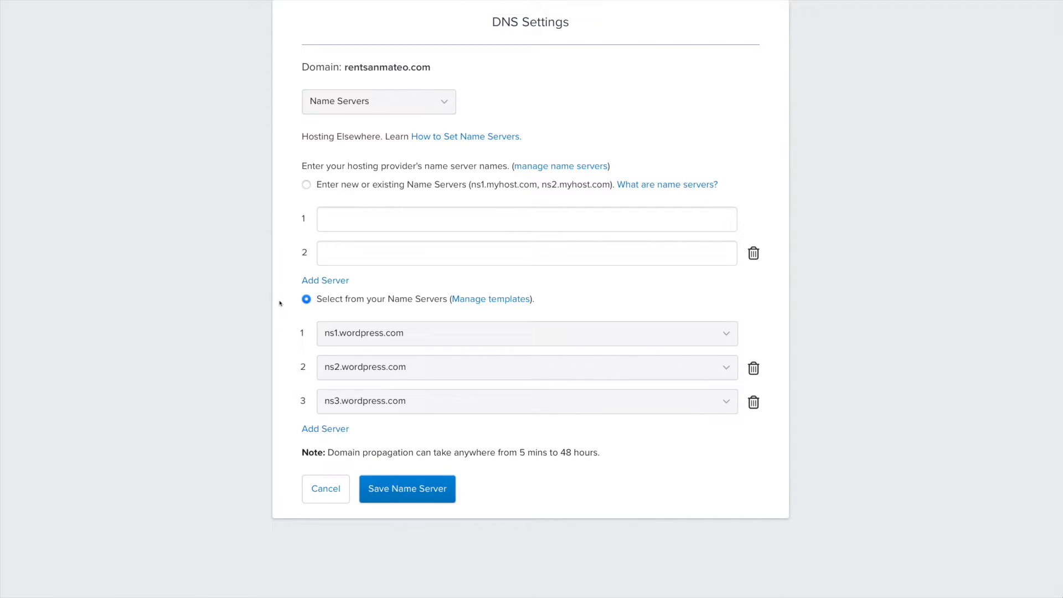
# Switch rentsanmateo.com to Dynadot DNS and make the first domain record an A record to 54.177.117.207.
pyautogui.click(379, 100)
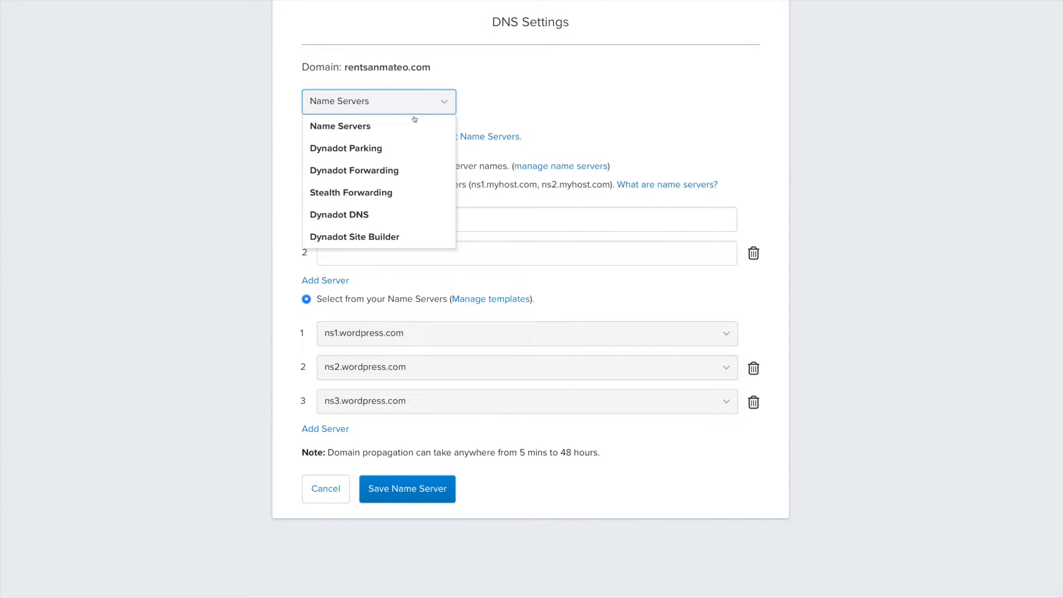
pyautogui.click(338, 214)
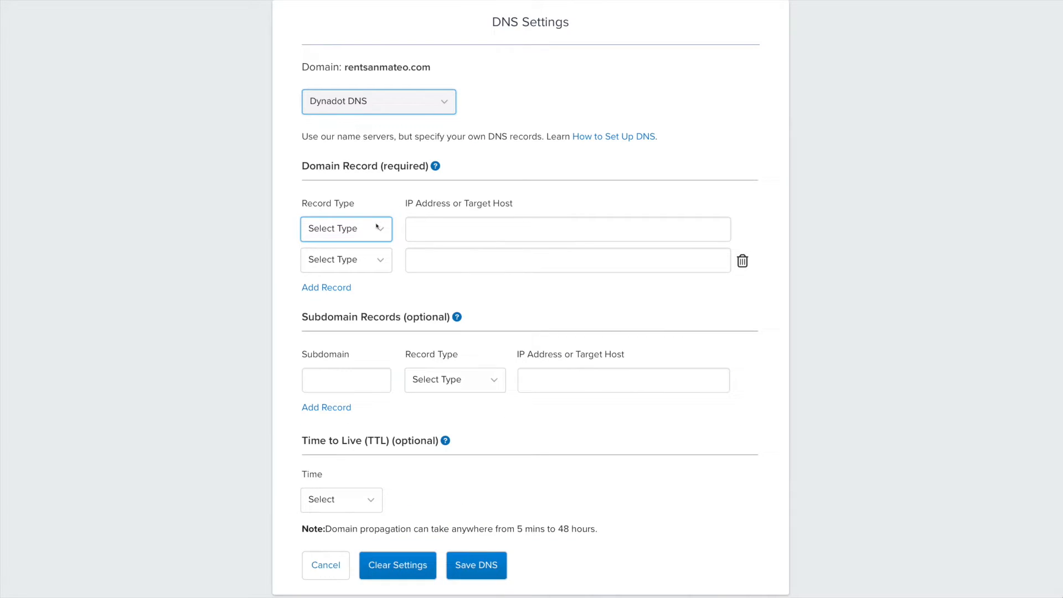
pyautogui.click(346, 228)
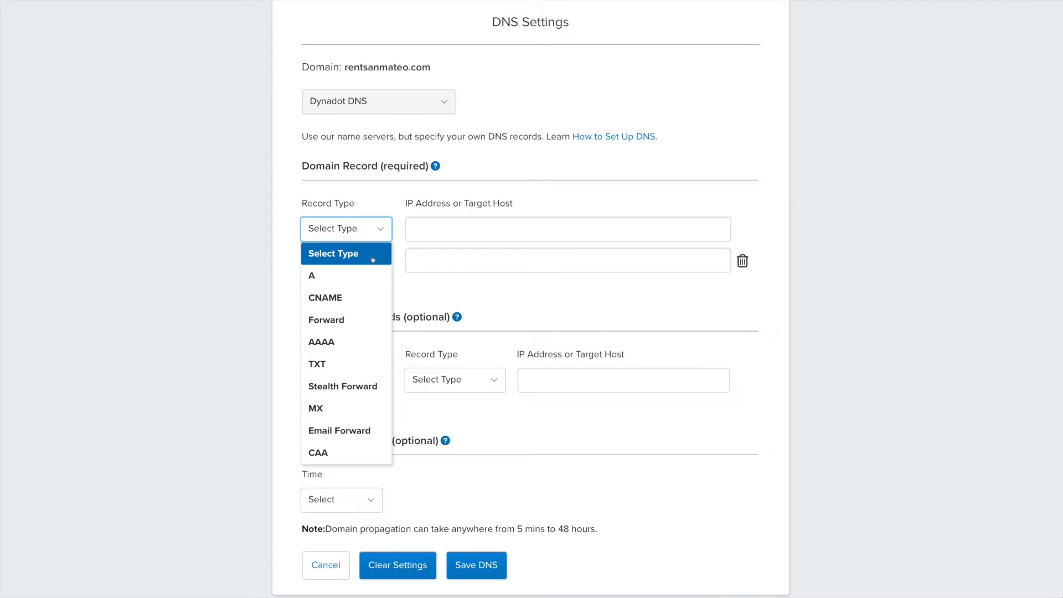
pyautogui.click(311, 276)
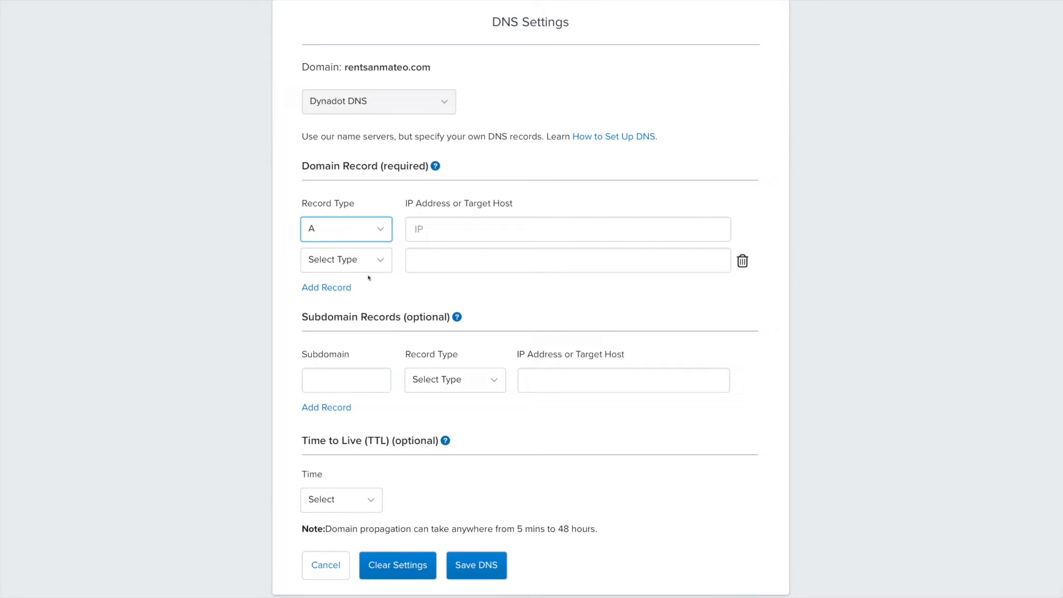
pyautogui.click(566, 228)
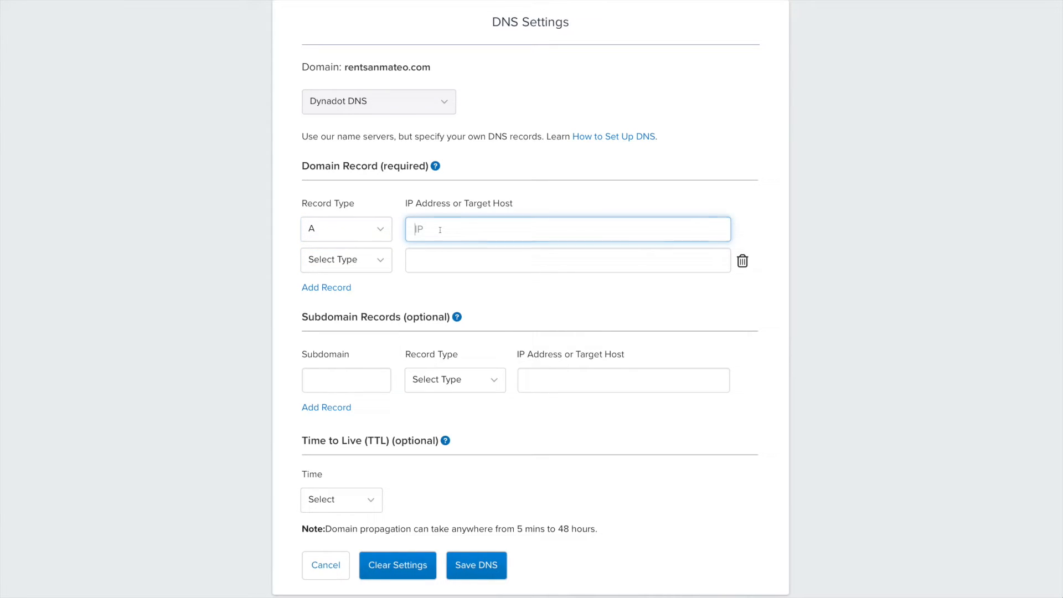
pyautogui.write('54.177.117.207')
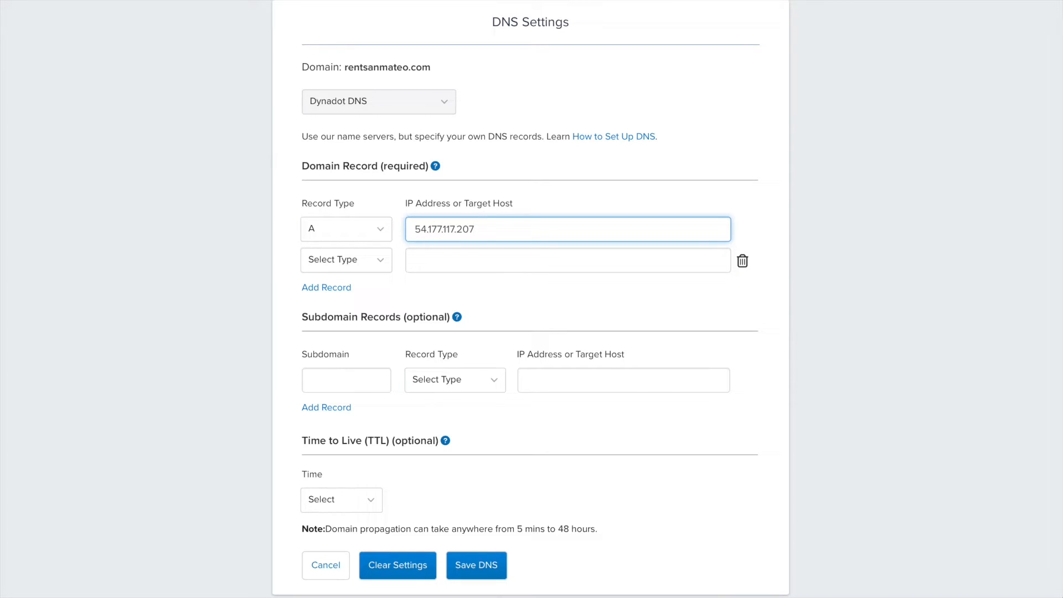
# Make the second domain record an A record pointing to 54.177.158.246.
pyautogui.click(346, 259)
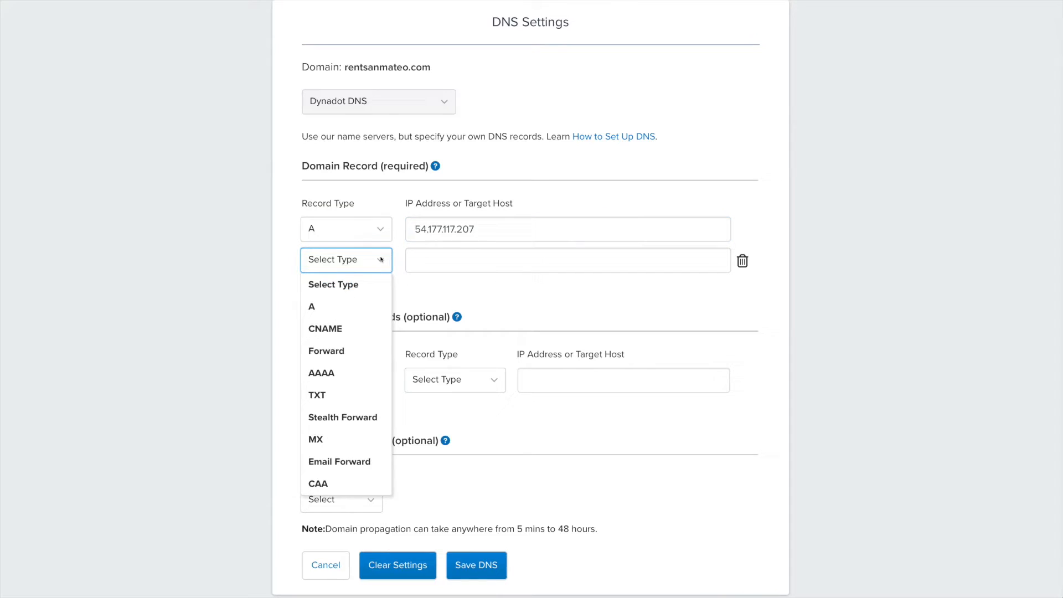
pyautogui.click(312, 306)
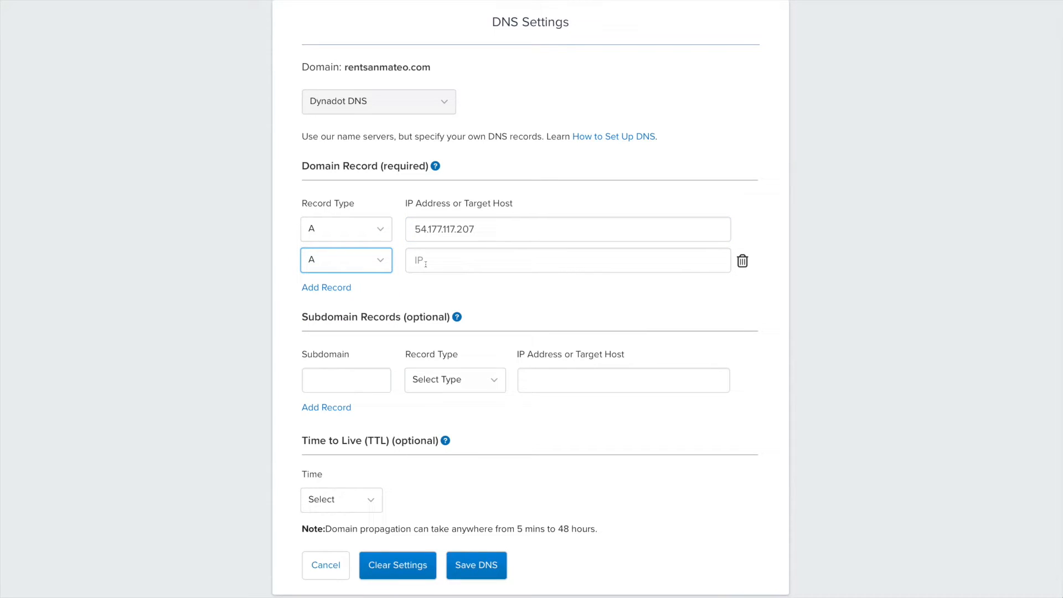
pyautogui.click(567, 259)
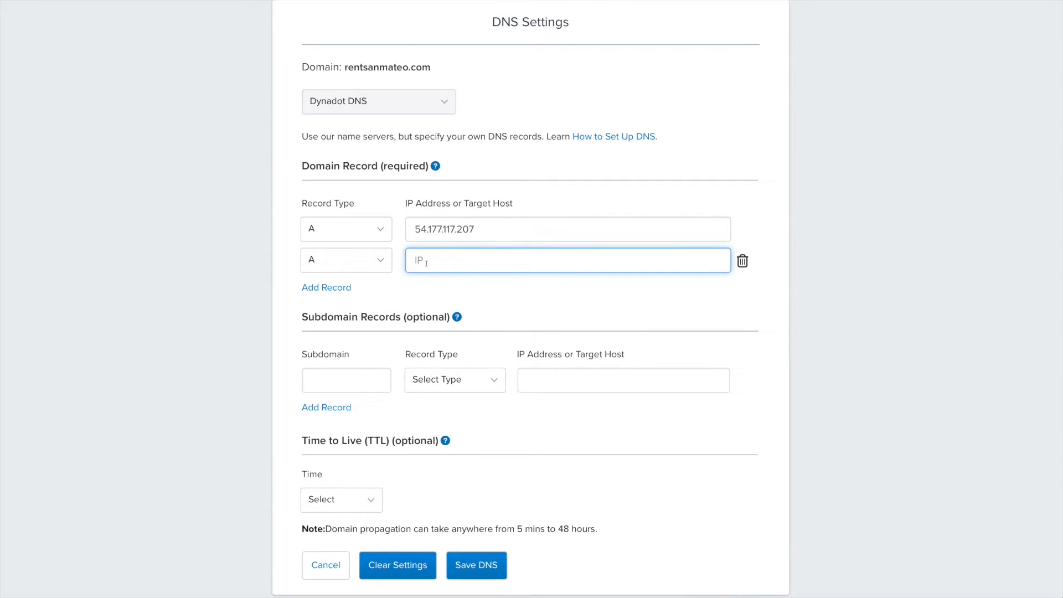
pyautogui.write('54.177.158.24')
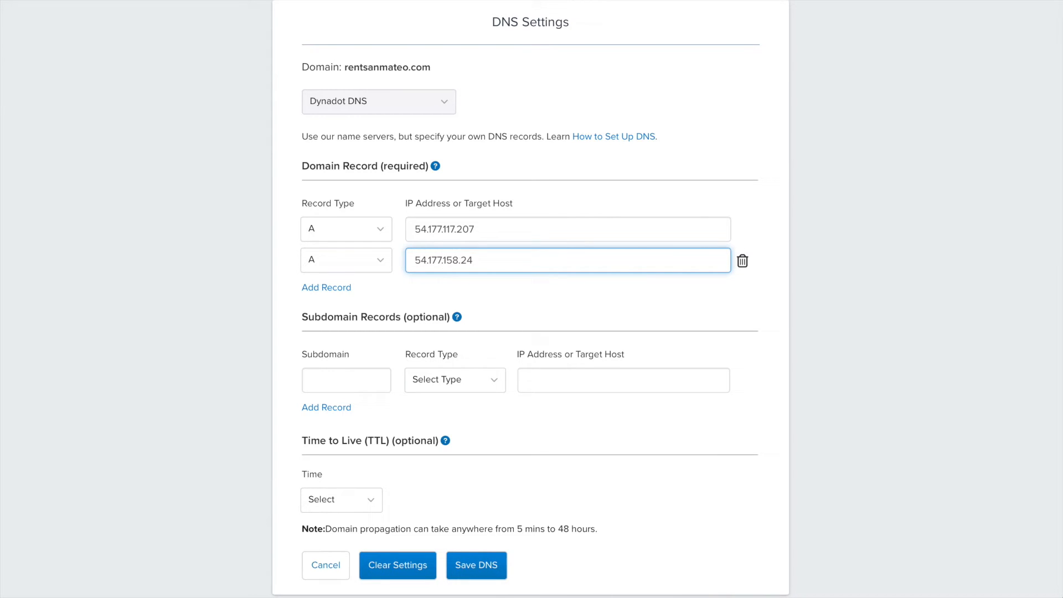
pyautogui.write('6')
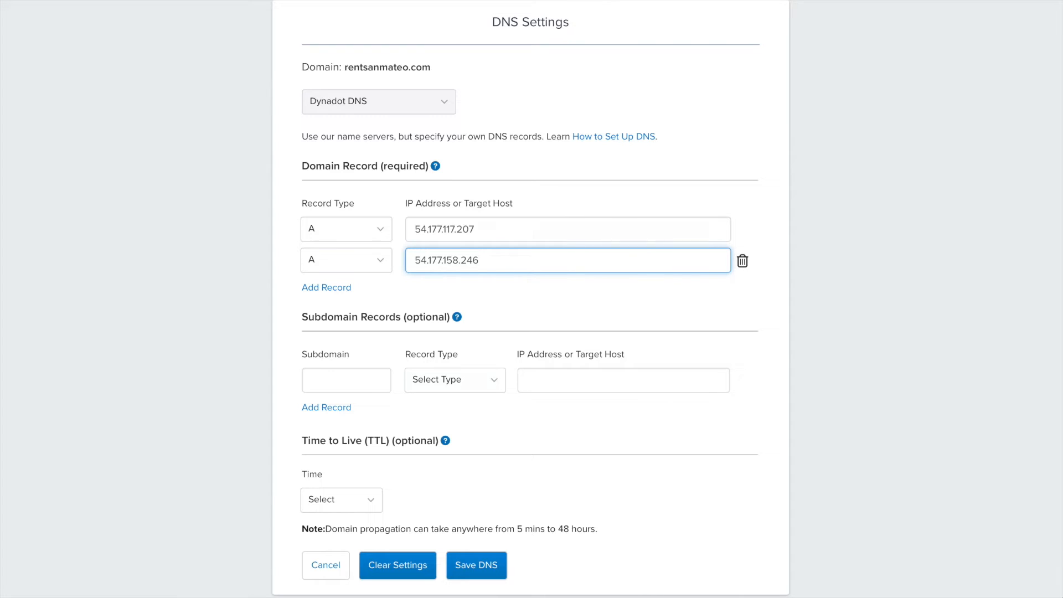
# Add a www subdomain A record and begin its IP address with 50.
pyautogui.click(345, 379)
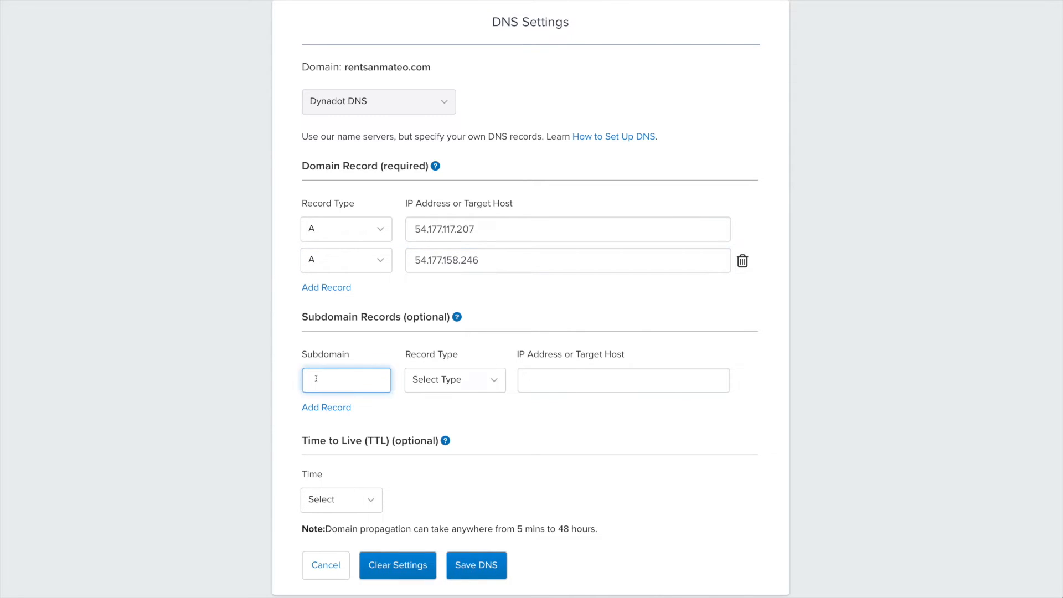
pyautogui.write('www')
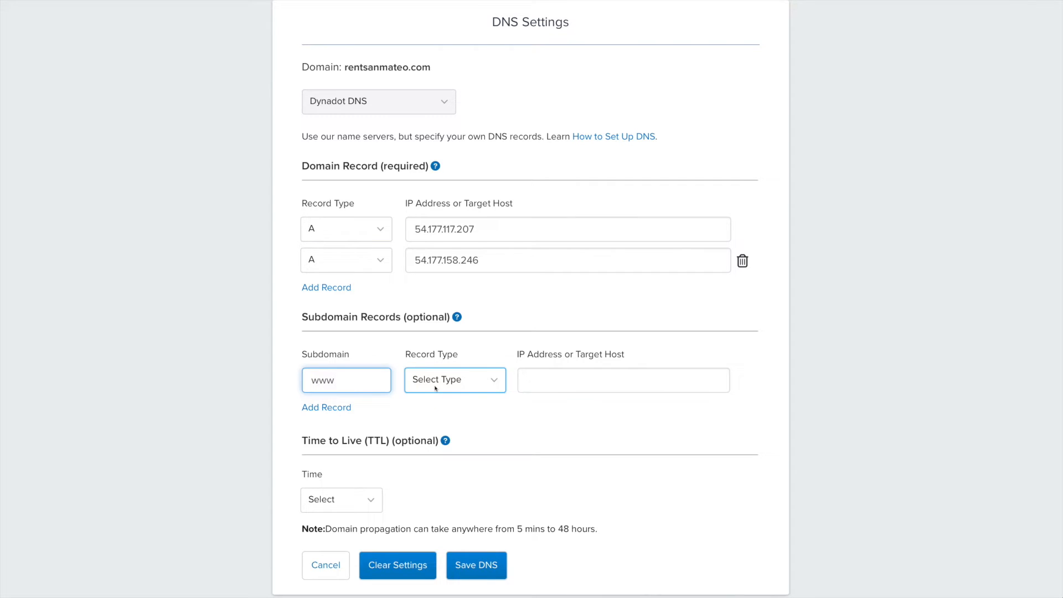
pyautogui.click(452, 379)
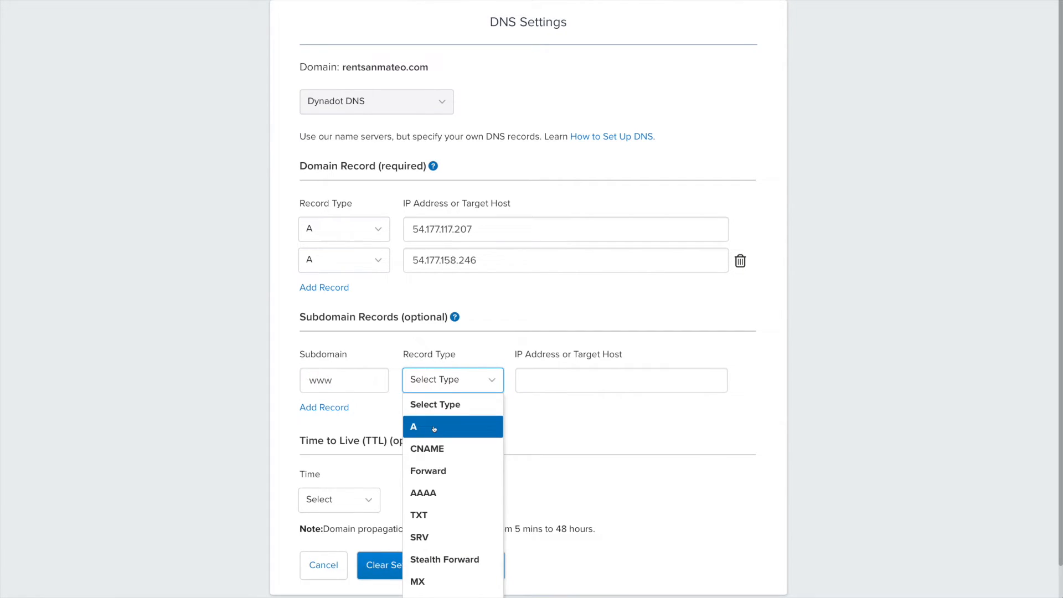
pyautogui.click(413, 426)
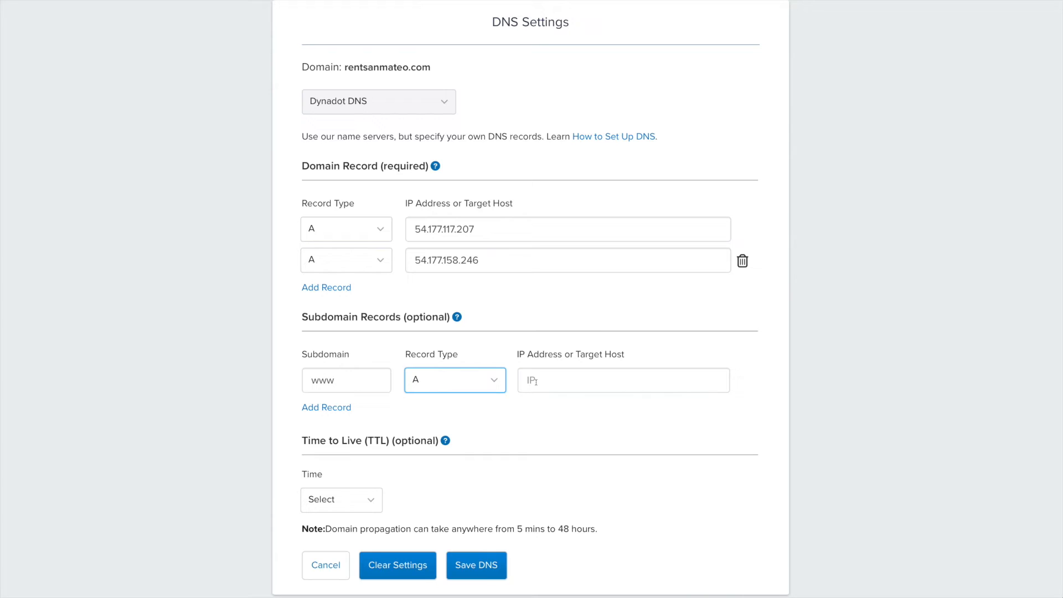
pyautogui.write('50')
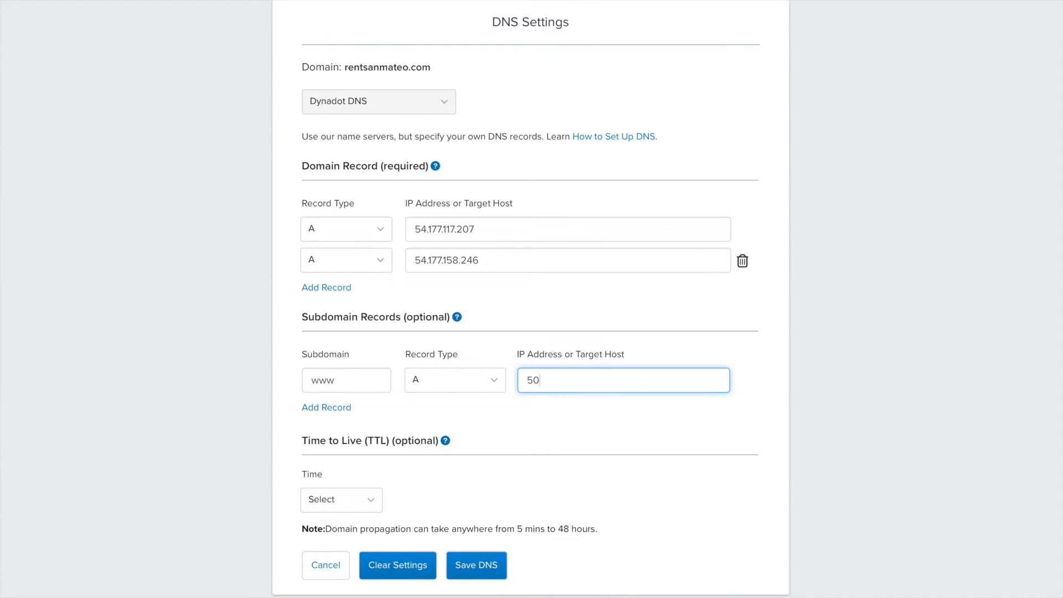